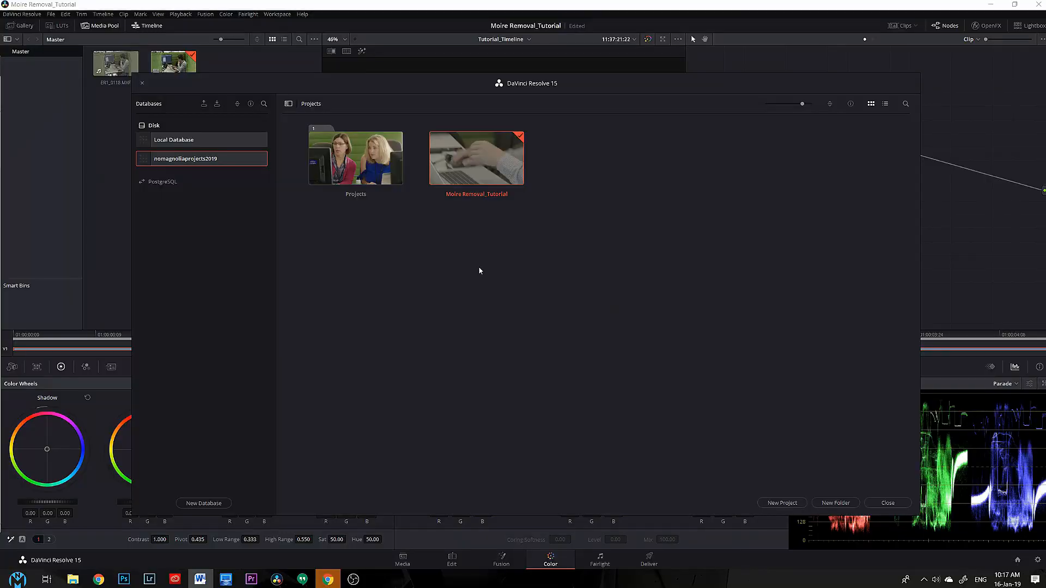
mouse_move(475, 178)
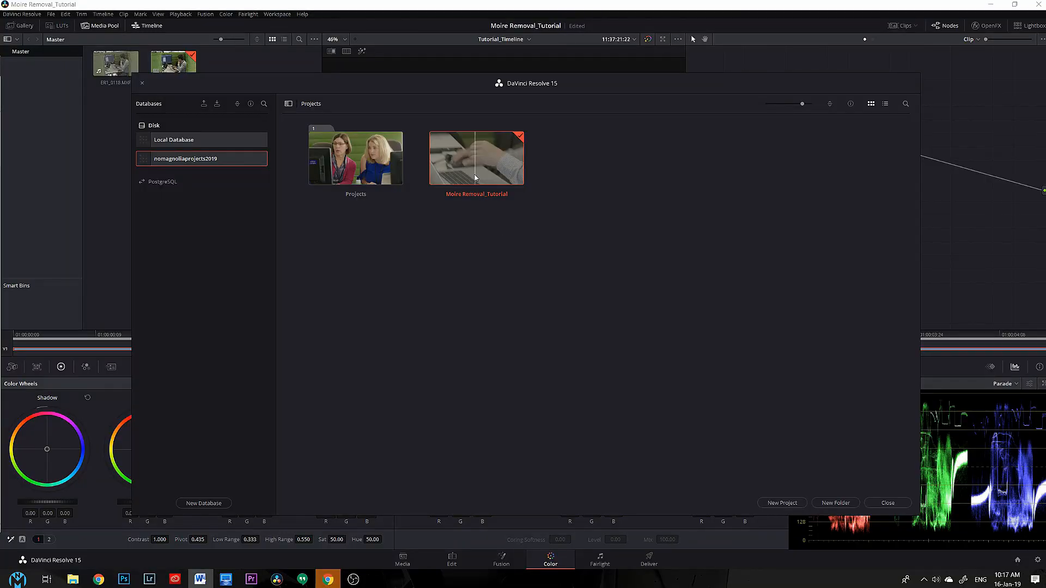
- Open the Moire Removal_Tutorial project from the Project Manager
double_click(477, 158)
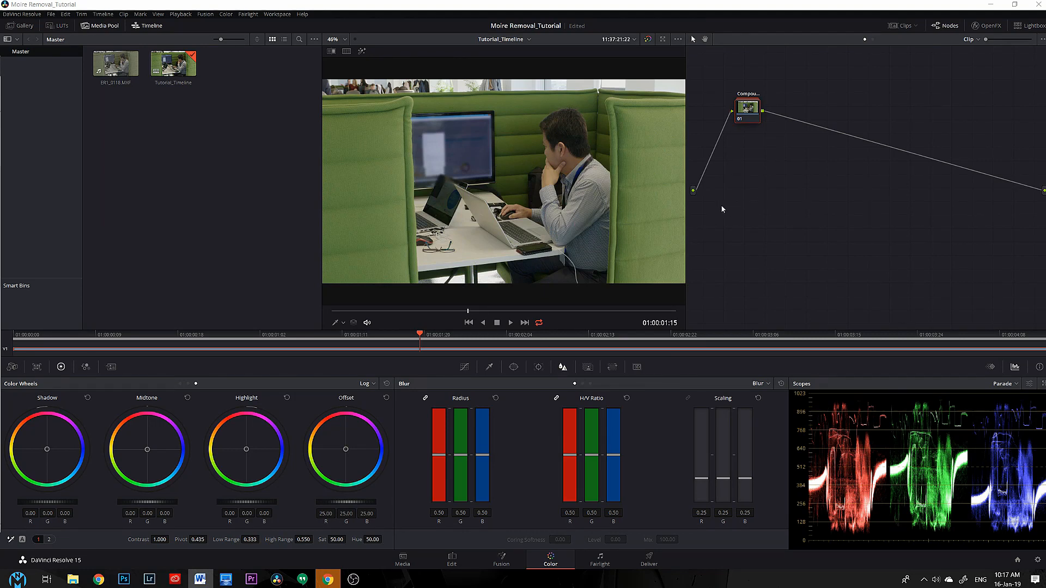
mouse_move(646, 232)
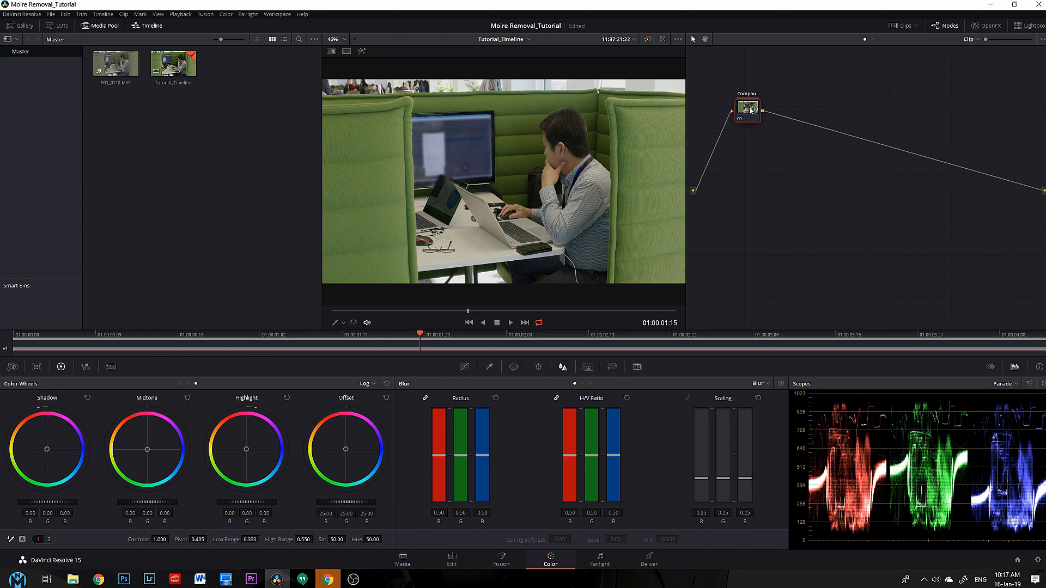
- Add serial node 02 after the existing node via the node's context menu
right_click(747, 108)
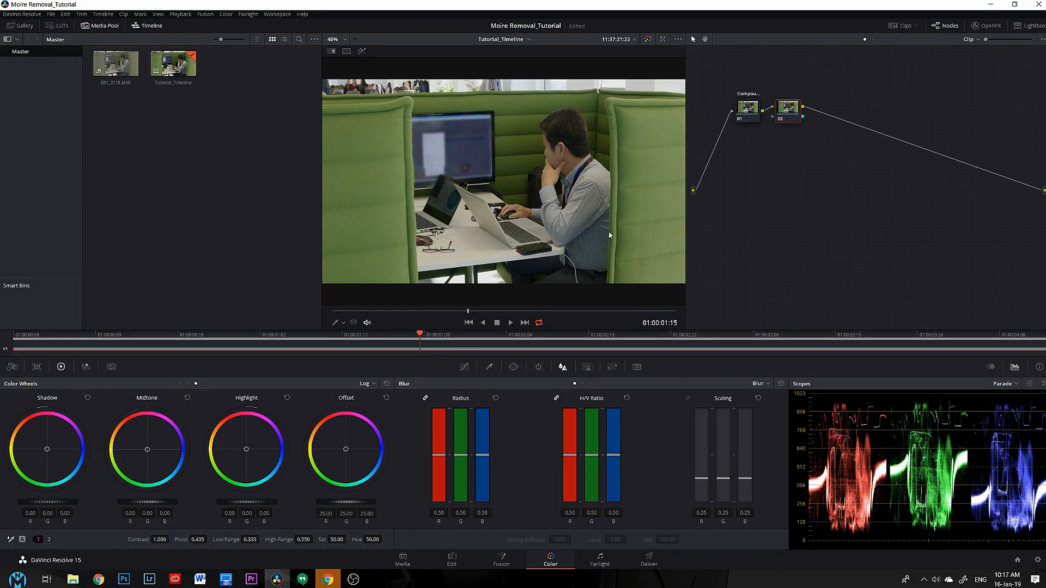
mouse_move(493, 371)
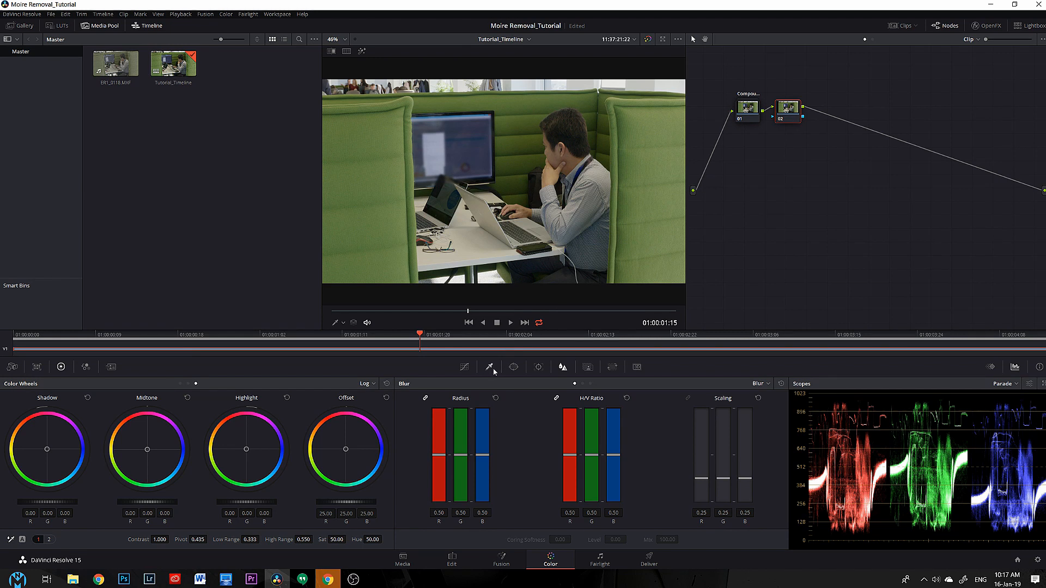
- Key the green pod's colour with the HSL qualifier on node 02
click(489, 366)
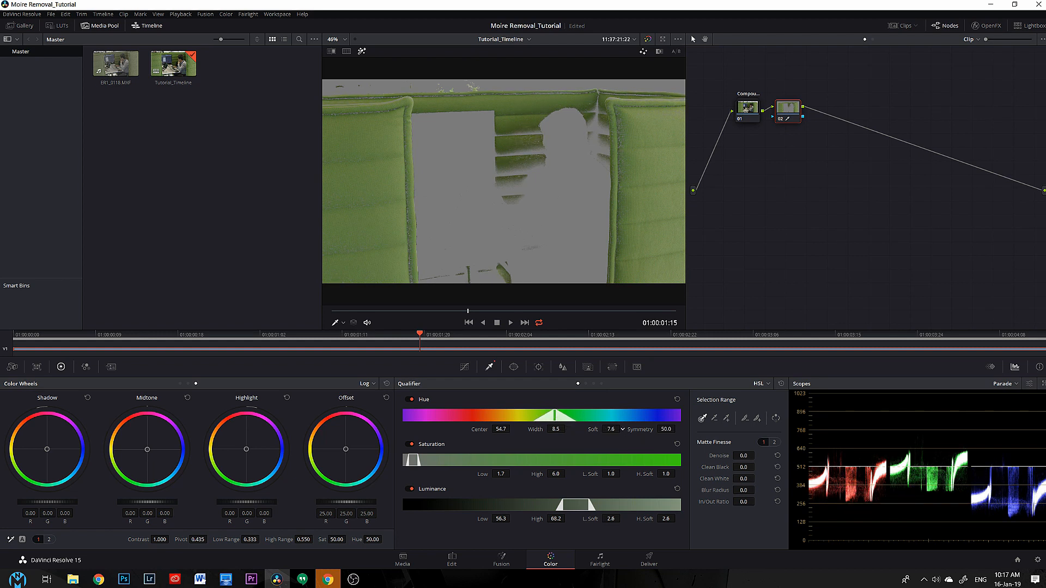
drag(554, 414, 564, 414)
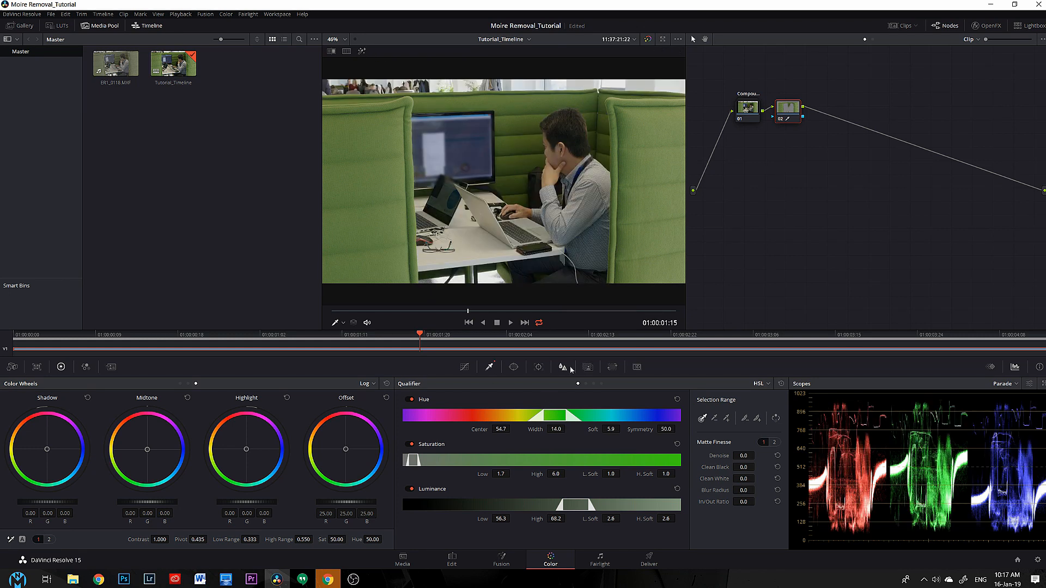
- Blur the keyed green areas with a radius of about 0.57
click(759, 384)
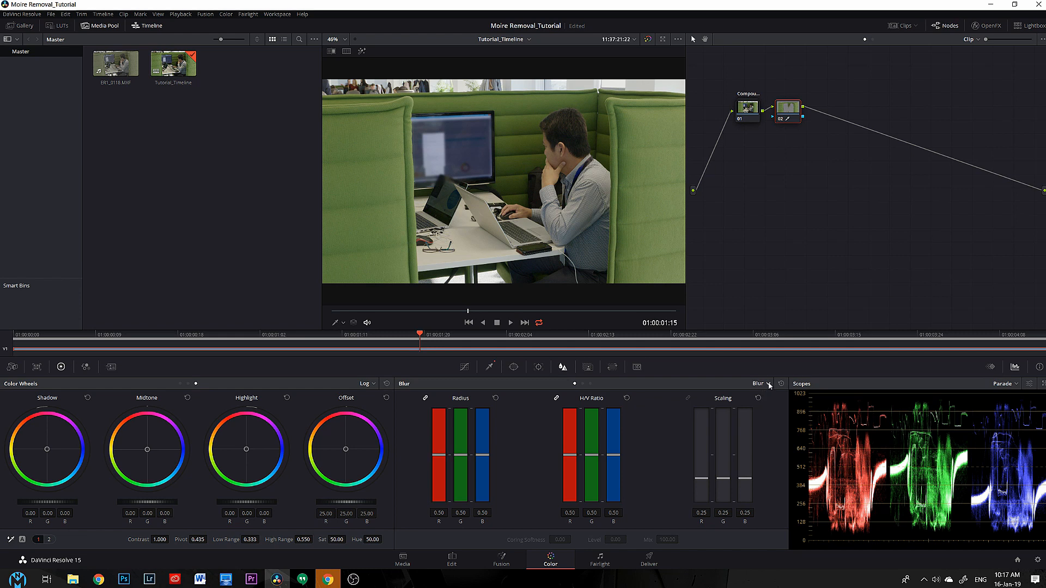
mouse_move(511, 462)
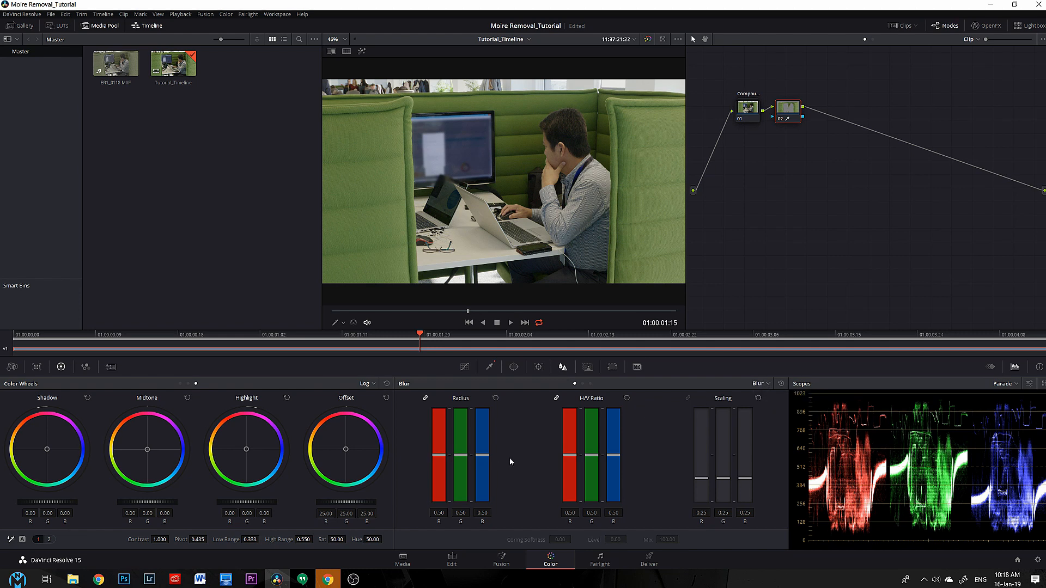
drag(482, 463, 481, 447)
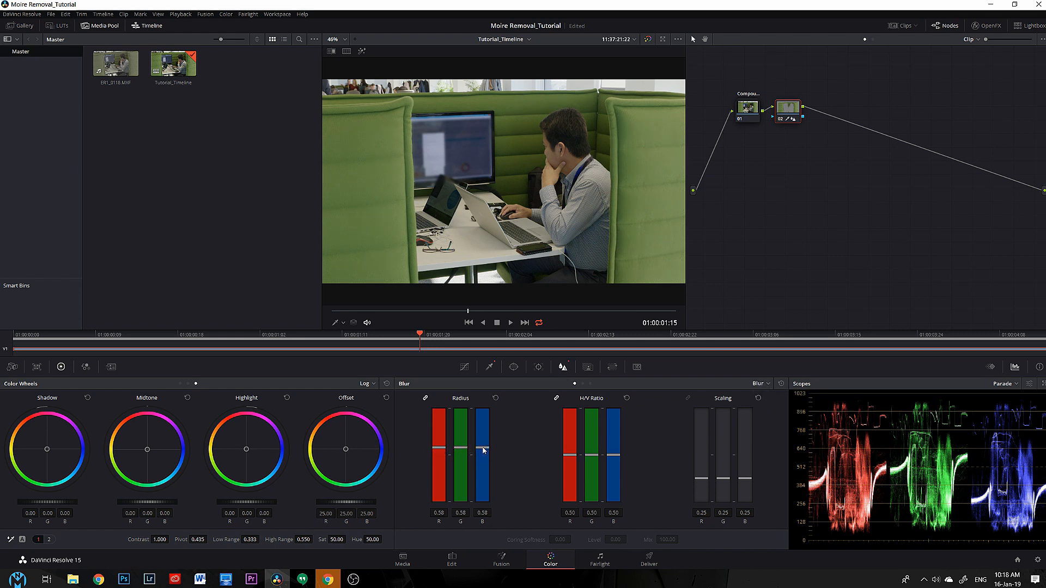
drag(482, 447, 483, 457)
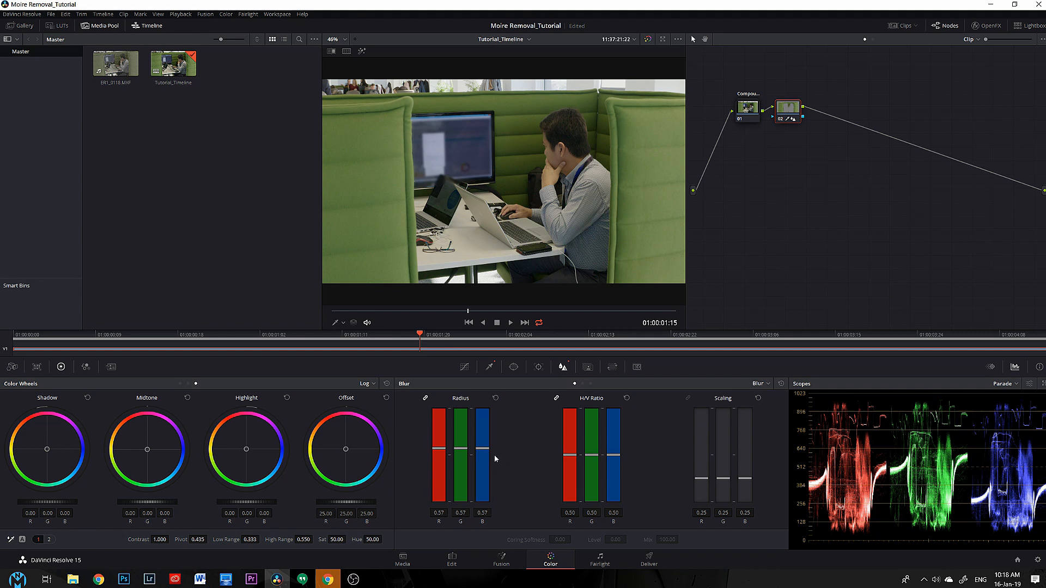